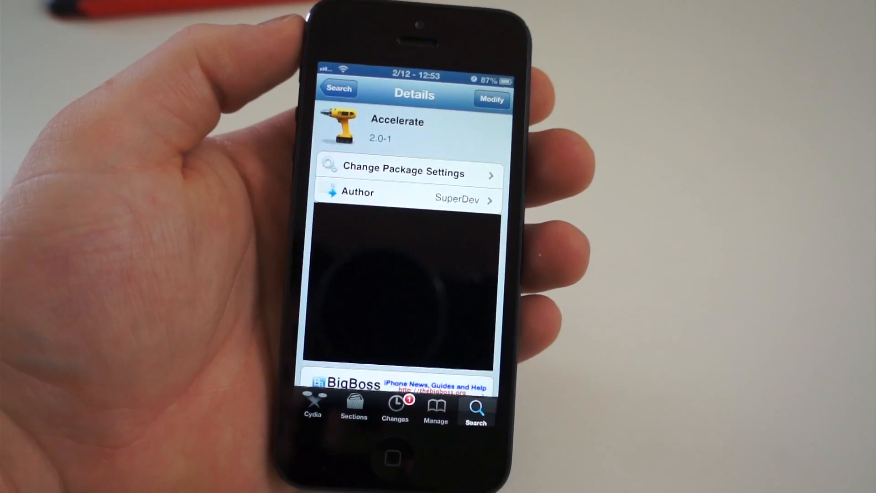
# Scroll through the Accelerate package's Cydia description and preview screenshots
pyautogui.scroll(-3)
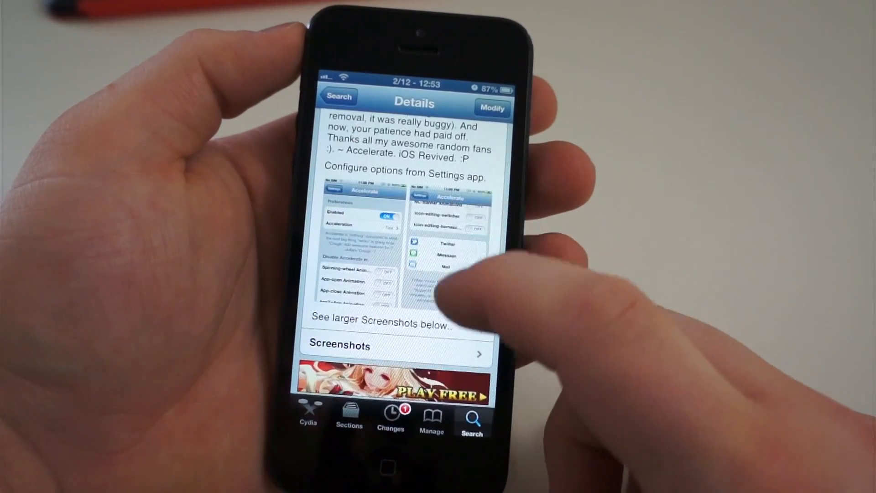
pyautogui.scroll(-3)
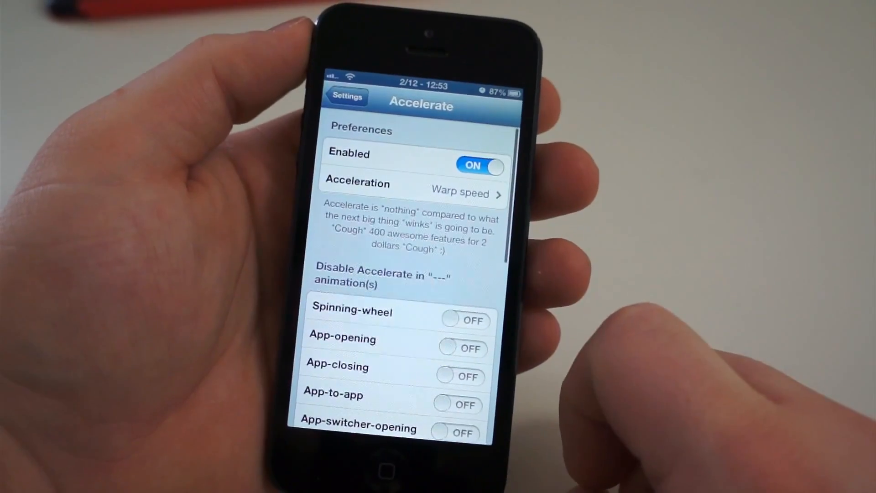
# Try Accelerate switched off at Normal speed and test the animations from the home screen
pyautogui.click(416, 193)
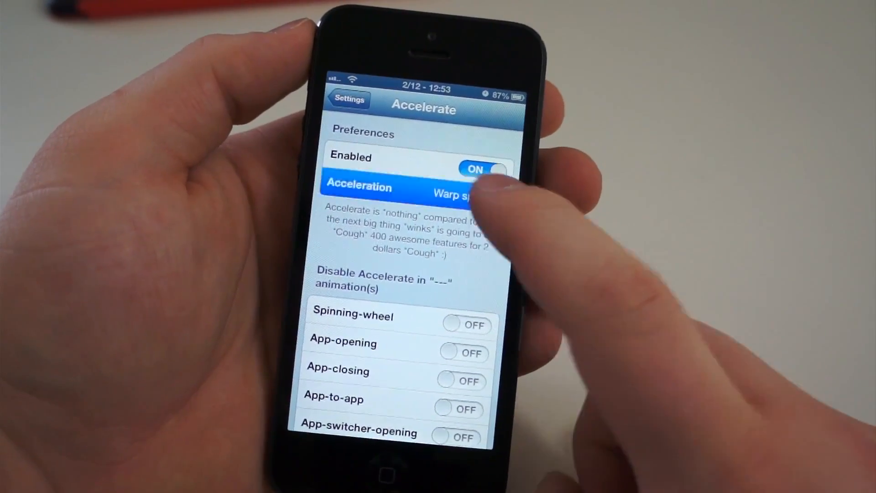
pyautogui.click(391, 187)
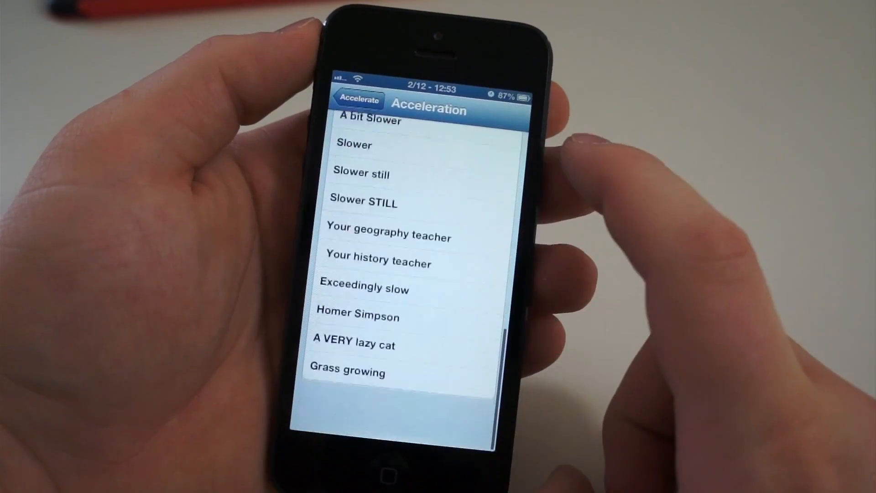
pyautogui.scroll(-3)
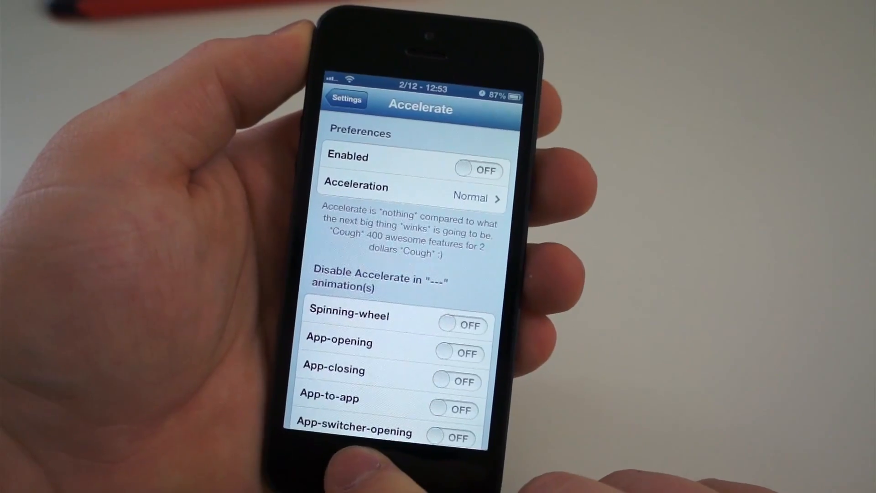
pyautogui.press('home')
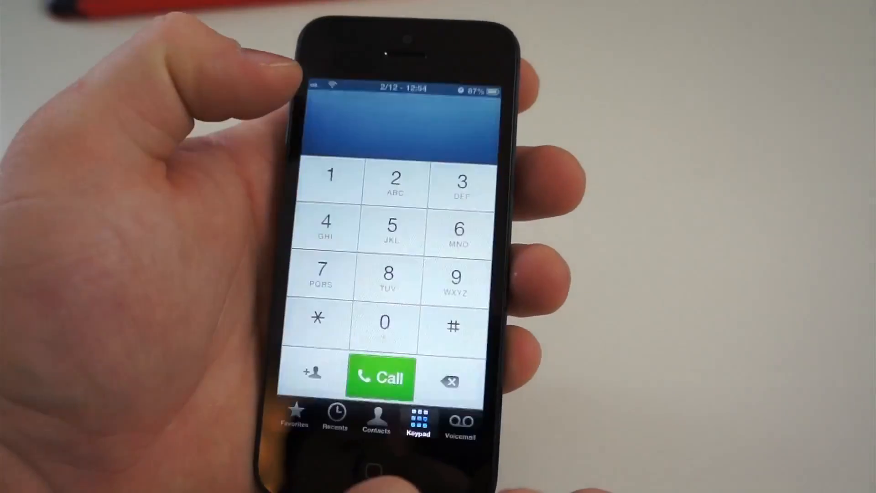
# Switch Accelerate to Warp speed and relaunch an app to see the faster animation
pyautogui.press('home')
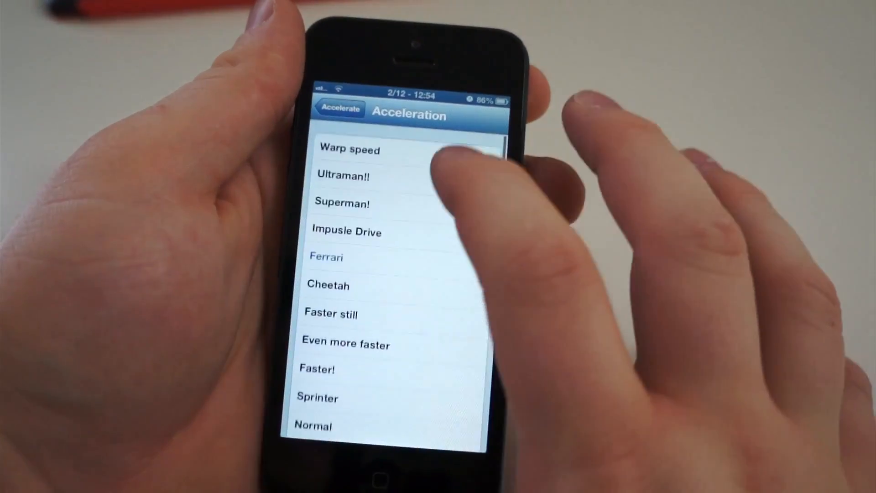
pyautogui.click(351, 150)
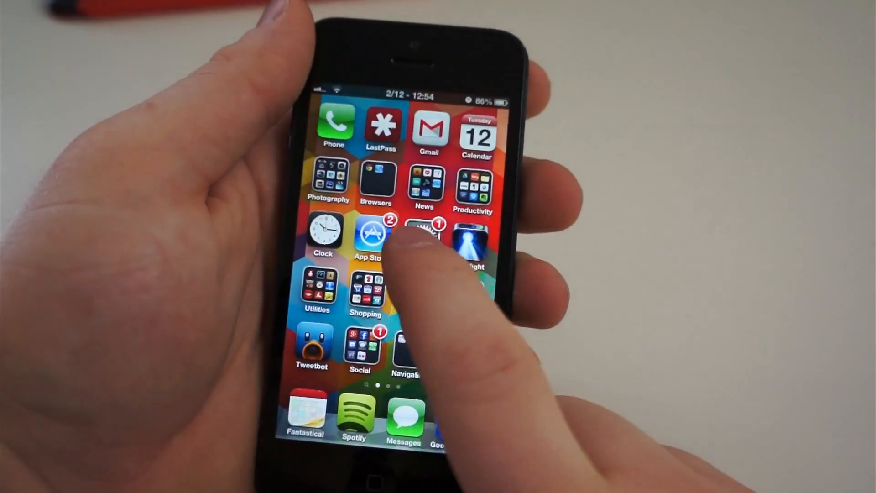
pyautogui.click(354, 408)
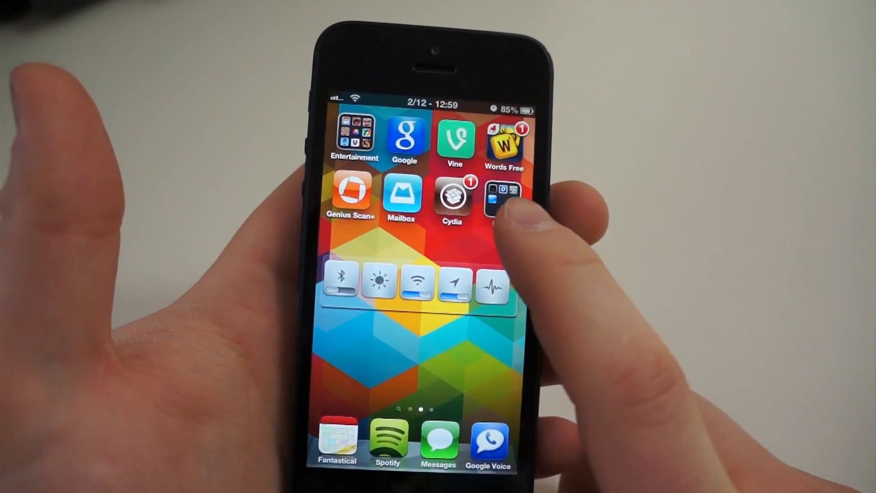
# Open SBSettings from its widget and scroll through its setup, notification and system-wide options
pyautogui.click(503, 199)
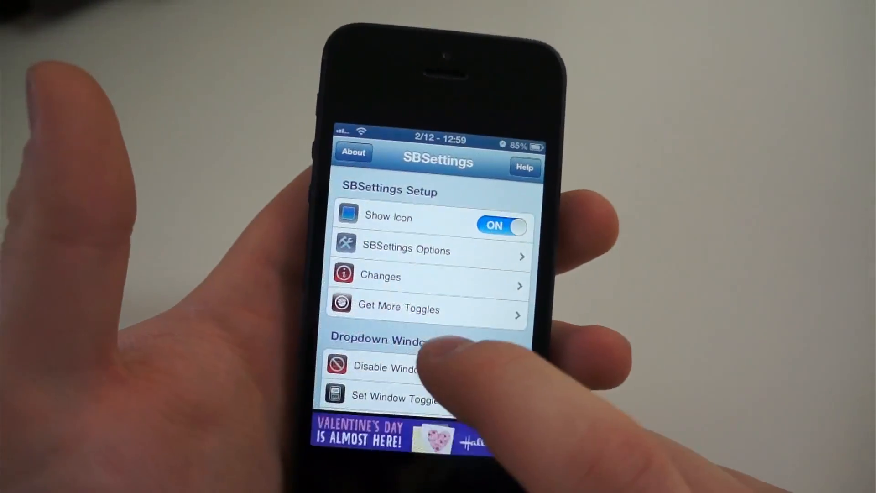
pyautogui.scroll(-3)
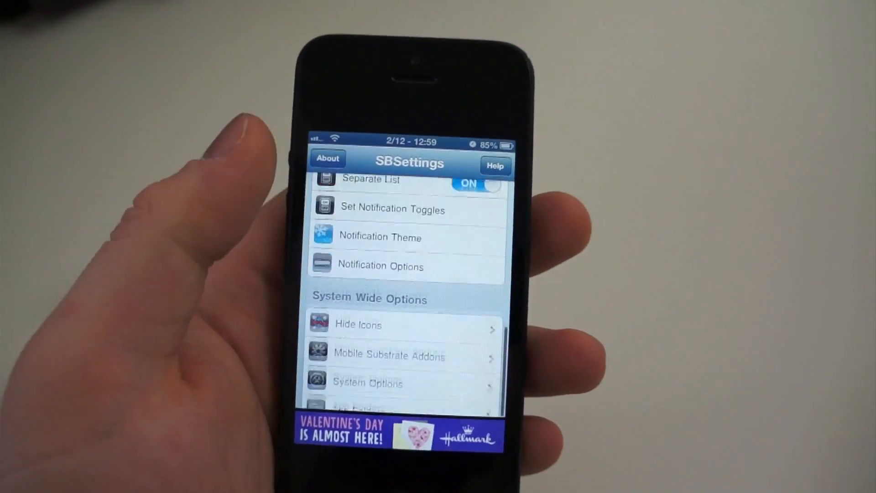
pyautogui.scroll(-3)
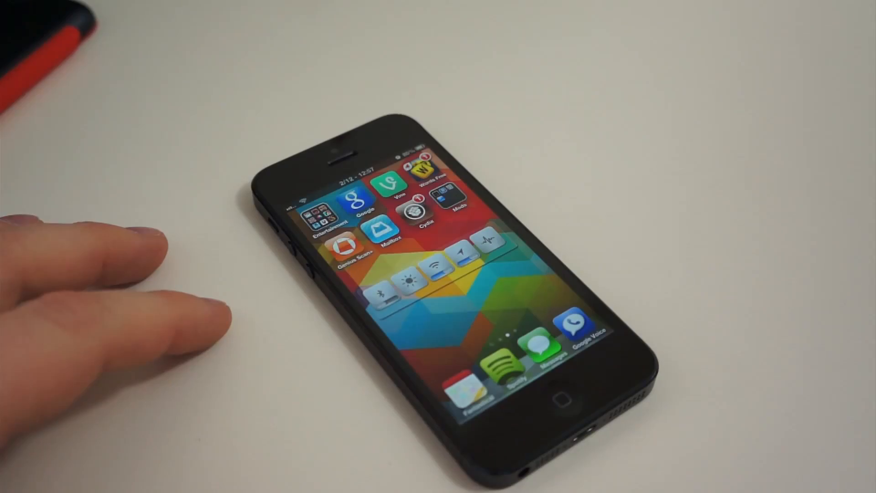
# Open Activator from the Mods folder and show the Anywhere gestures
pyautogui.click(458, 201)
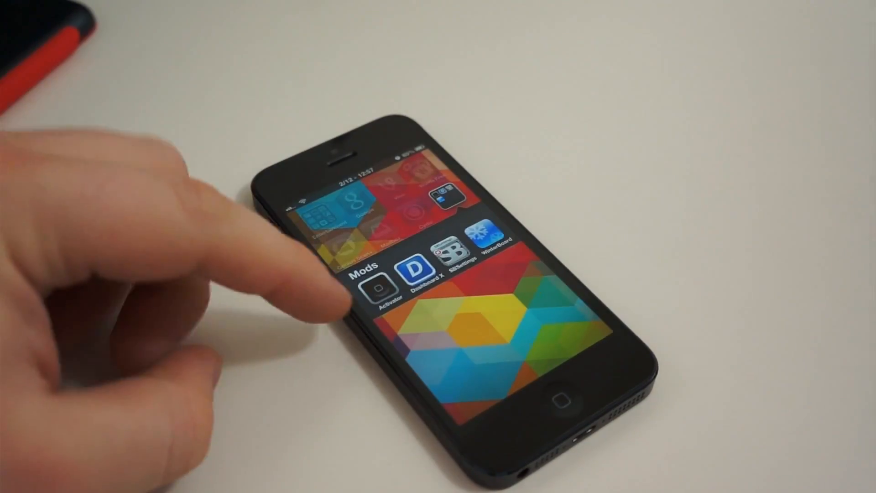
pyautogui.click(383, 288)
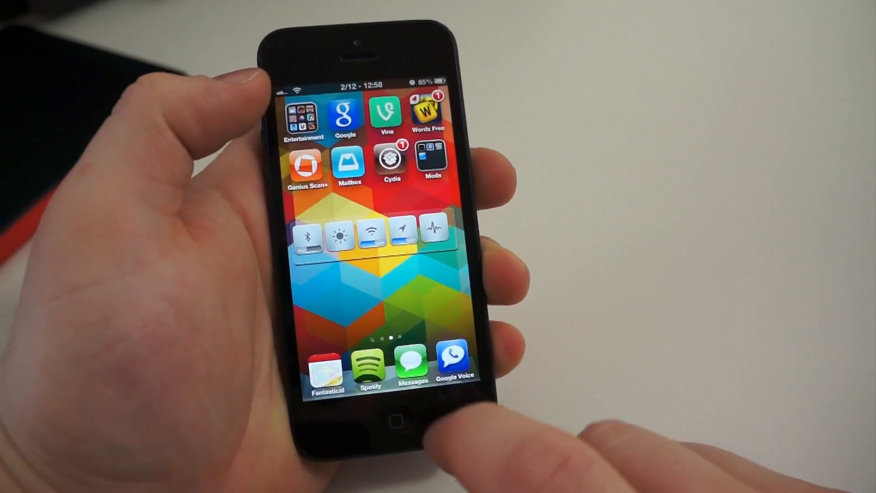
pyautogui.click(430, 162)
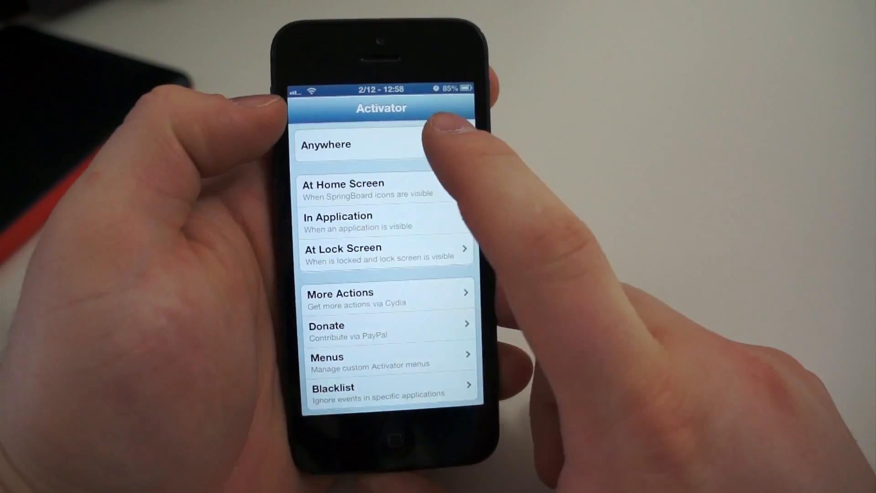
pyautogui.click(364, 144)
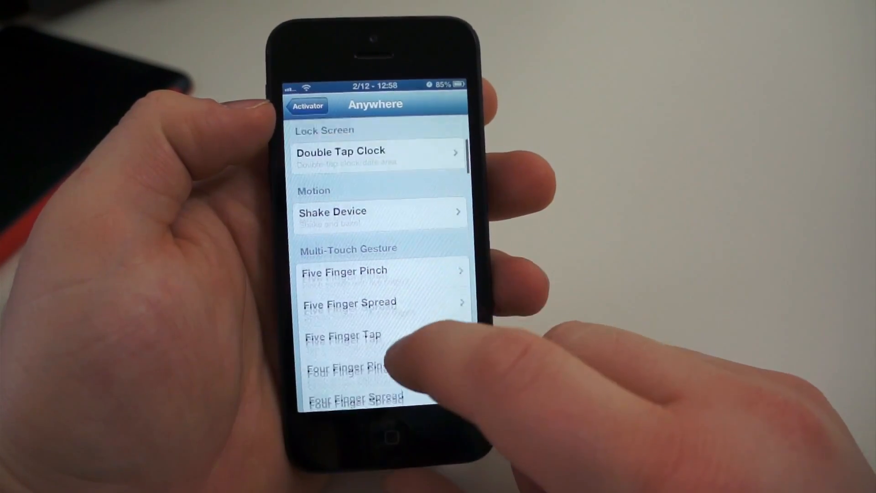
# Remove SBSettings from the Triple Press gesture and return home
pyautogui.scroll(-3)
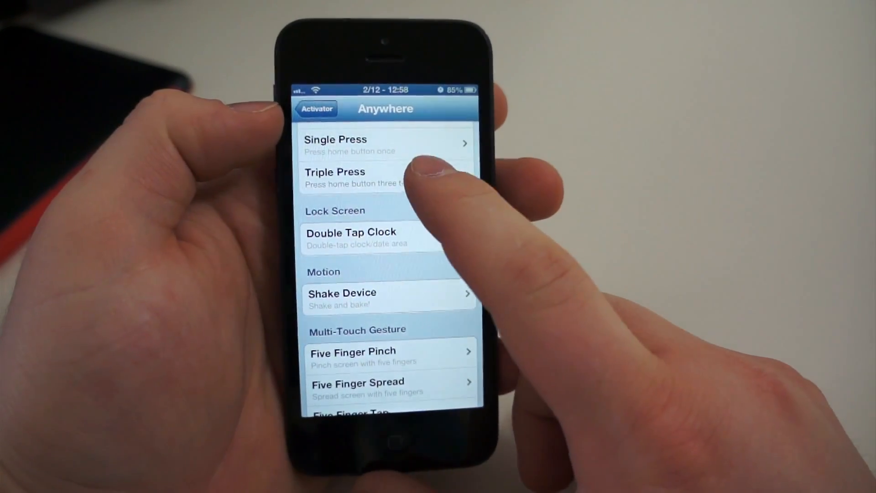
pyautogui.click(358, 177)
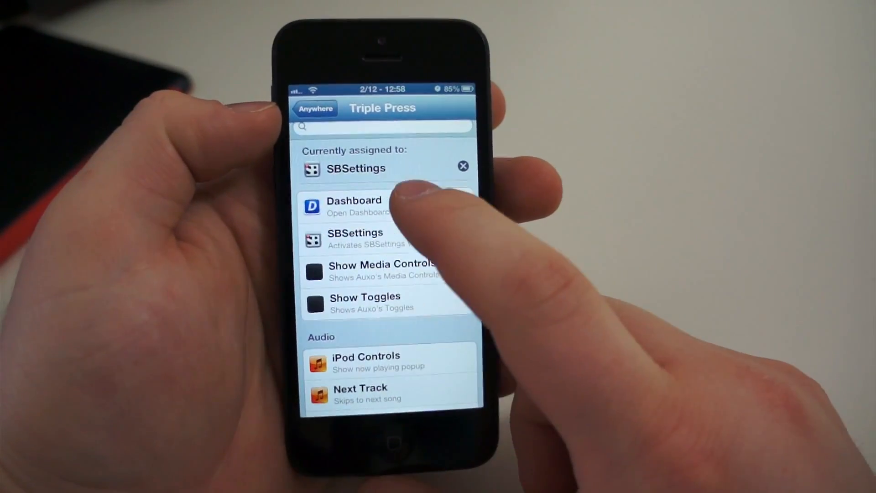
pyautogui.click(463, 166)
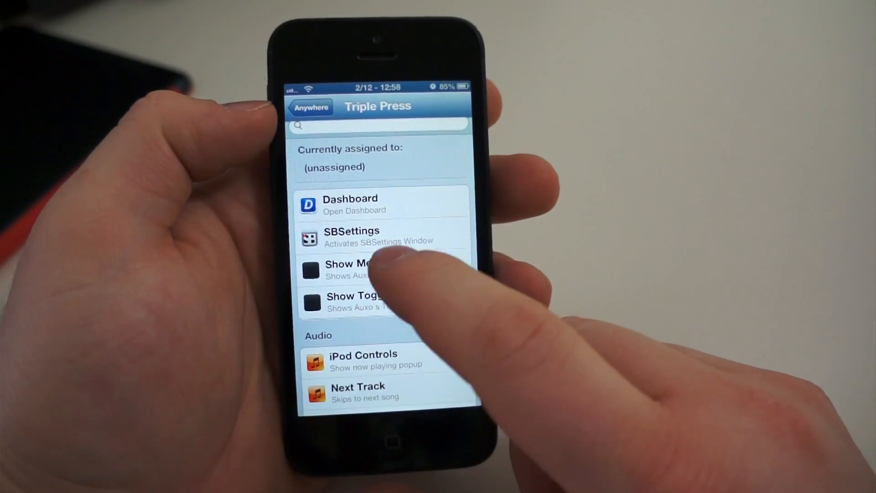
pyautogui.click(311, 107)
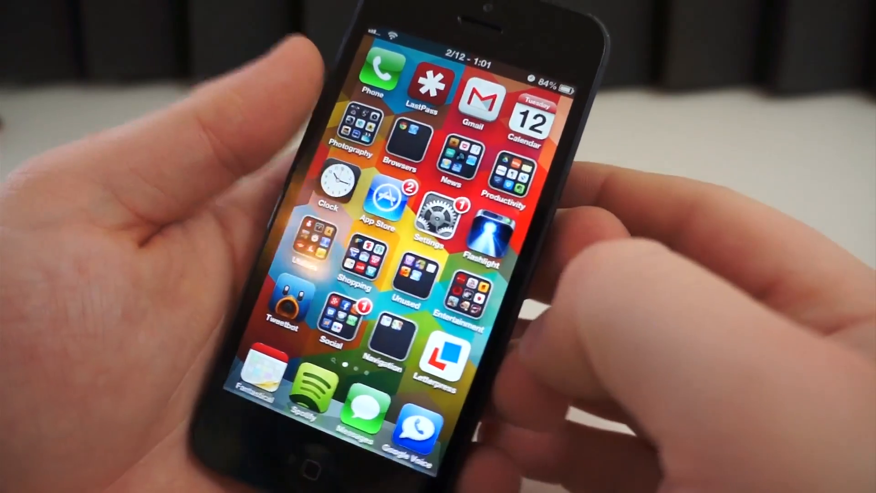
# Set Chrome as Browser Changer's default browser in Settings
pyautogui.click(429, 218)
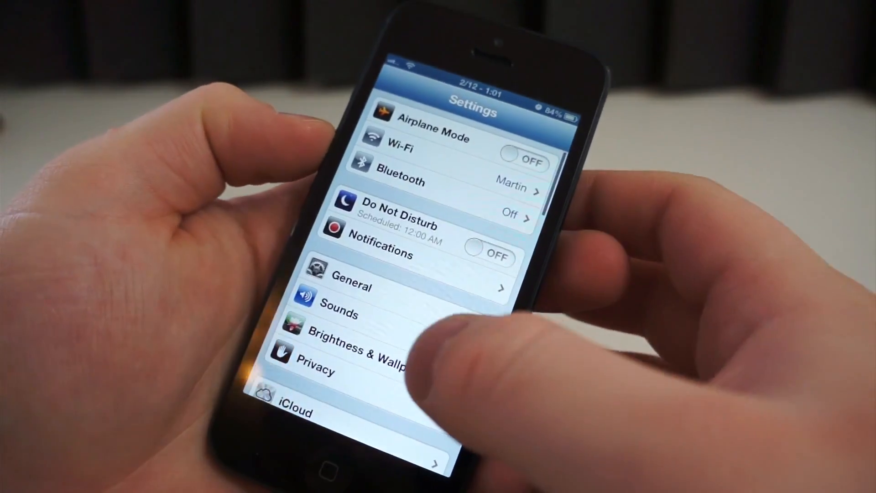
pyautogui.scroll(-3)
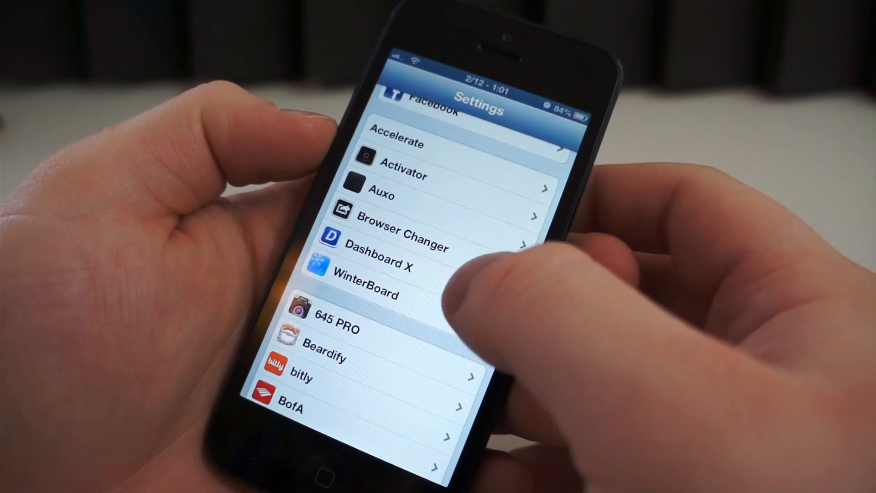
pyautogui.click(397, 234)
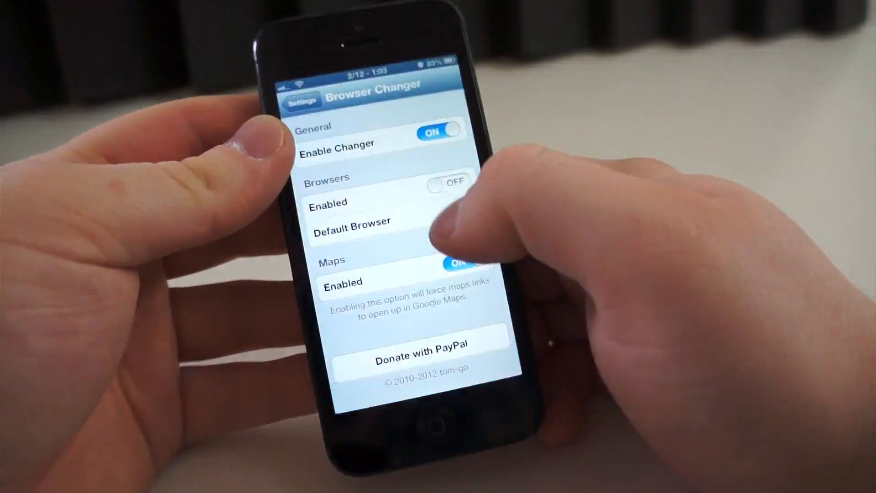
pyautogui.click(351, 228)
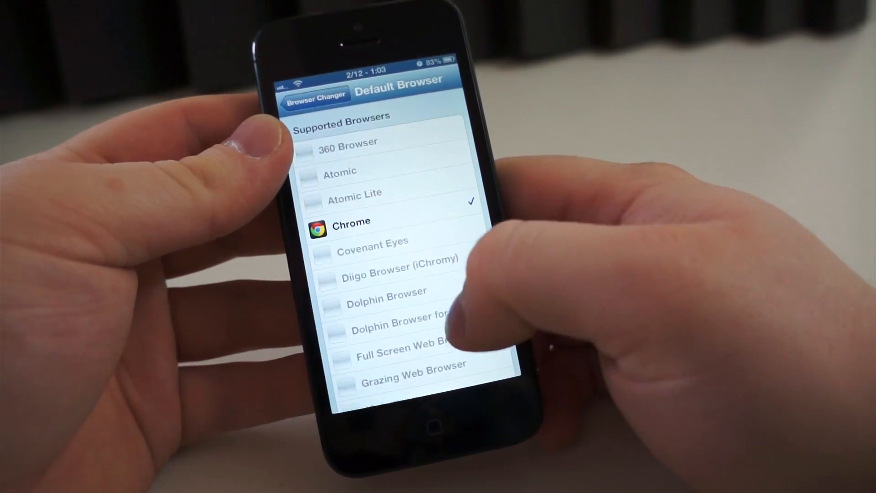
# Test link handling with Share > Open in Safari on a news article
pyautogui.scroll(-3)
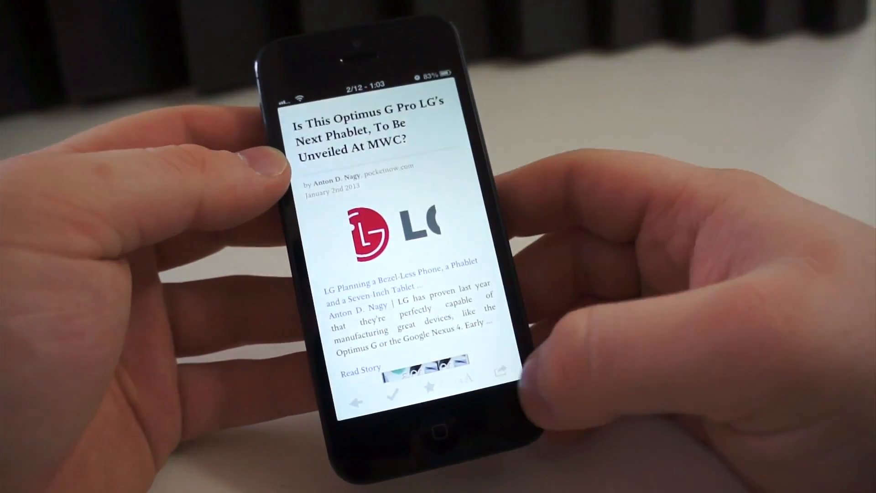
pyautogui.click(501, 371)
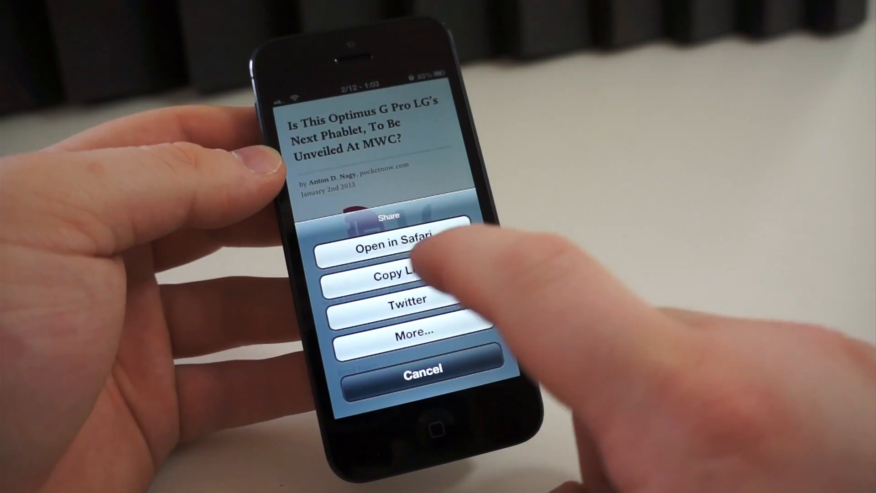
pyautogui.click(392, 247)
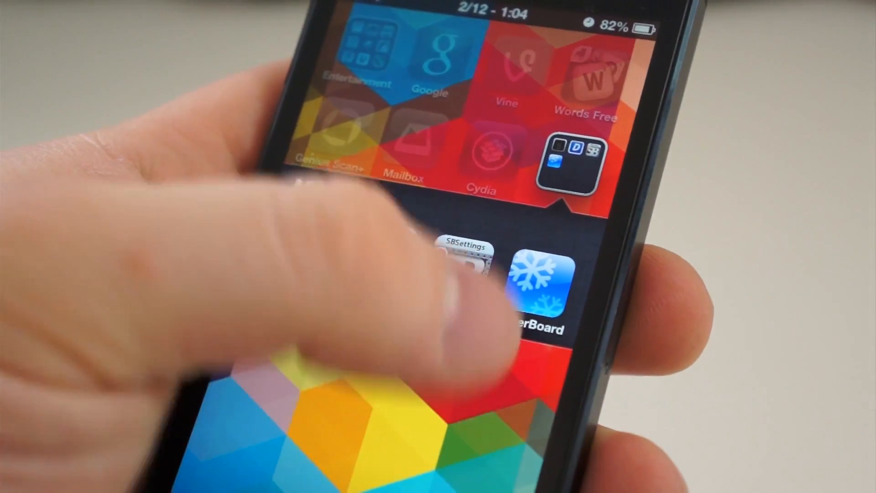
# Apply a dark WinterBoard theme with black background and grey badges
pyautogui.click(537, 291)
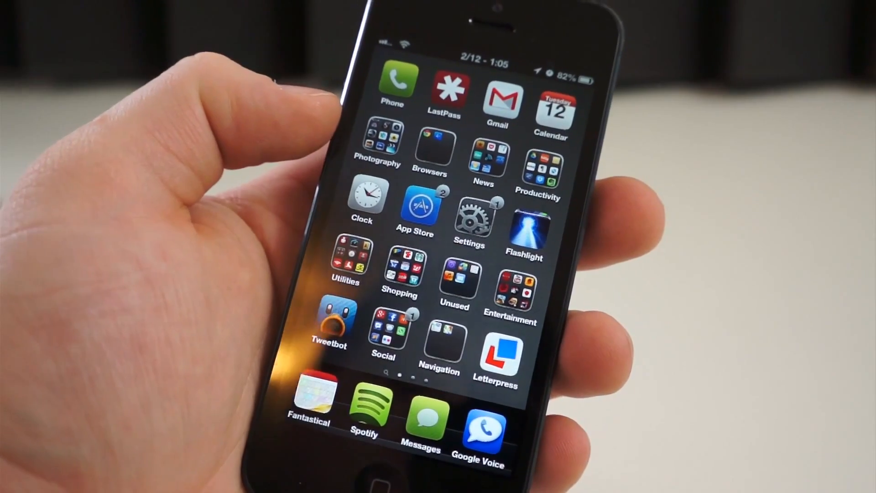
pyautogui.click(377, 142)
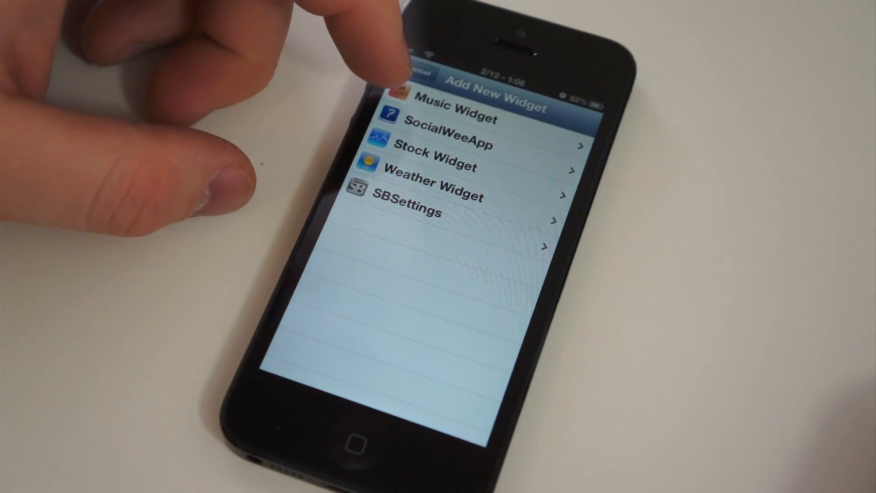
# Cancel Add New Widget and open WinterBoard from the Mods folder
pyautogui.click(453, 104)
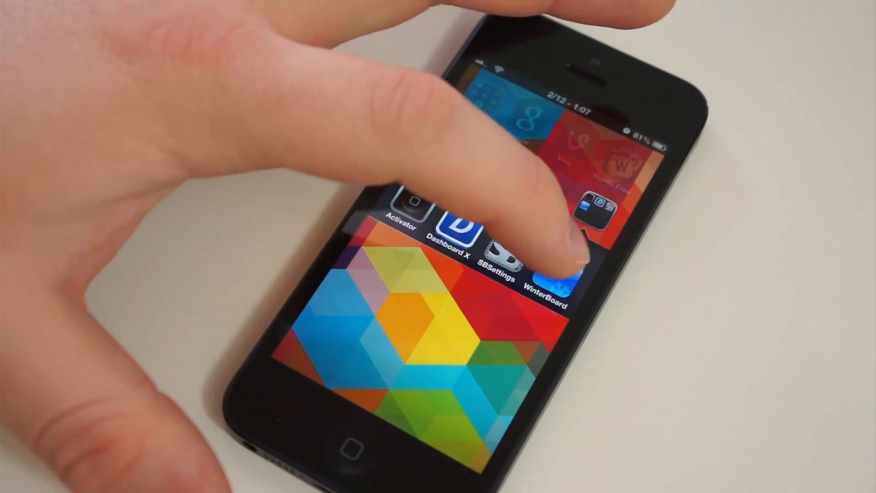
pyautogui.click(553, 274)
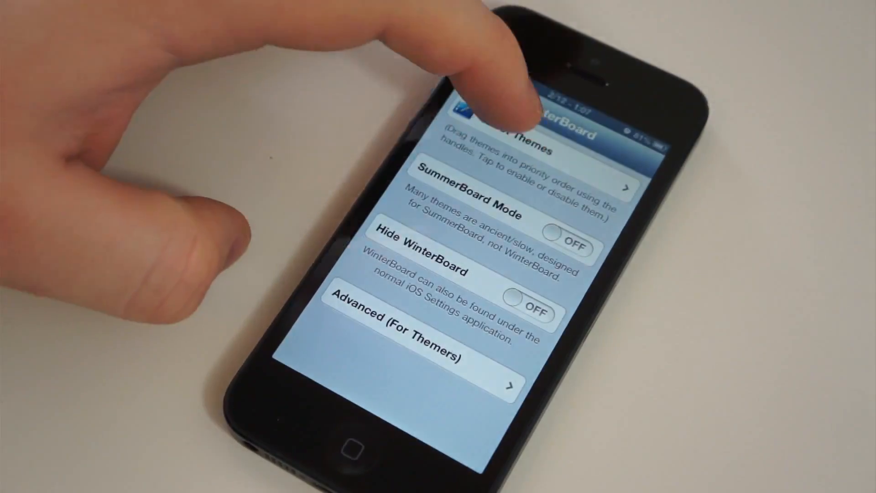